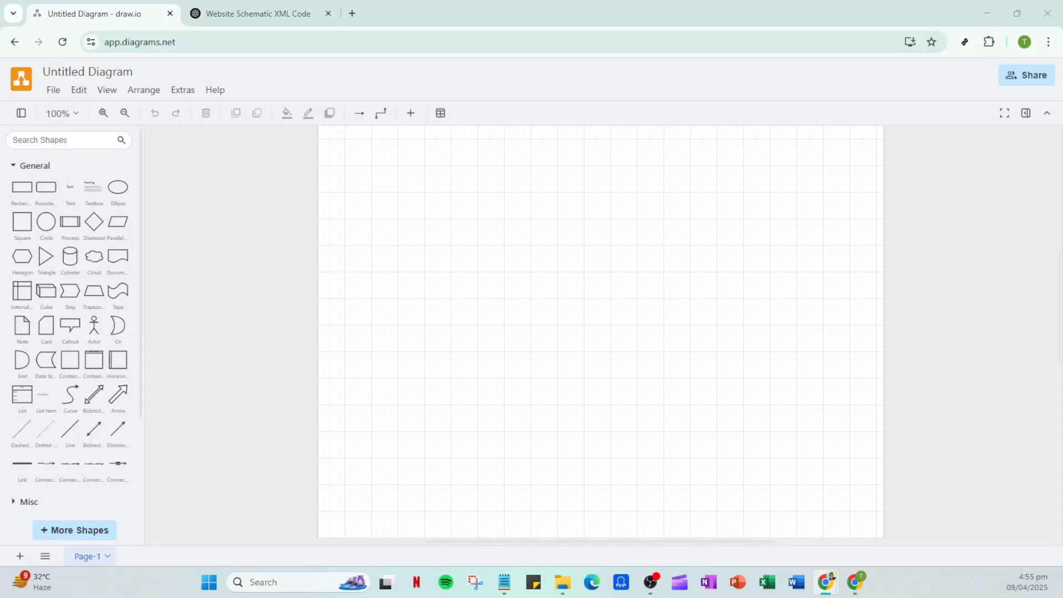
pyautogui.moveTo(412, 244)
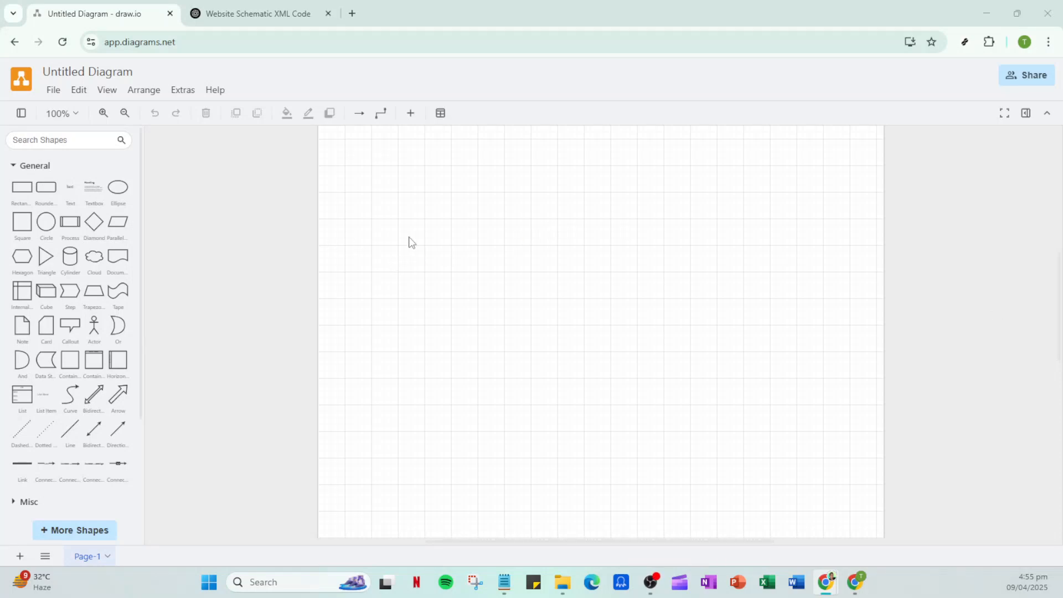
pyautogui.moveTo(276, 209)
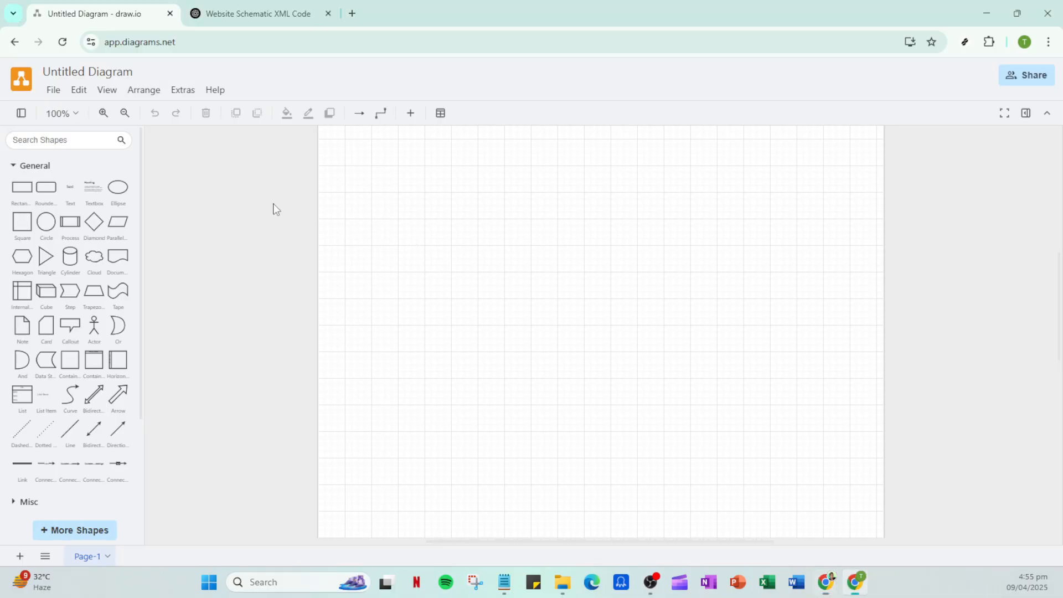
pyautogui.moveTo(213, 183)
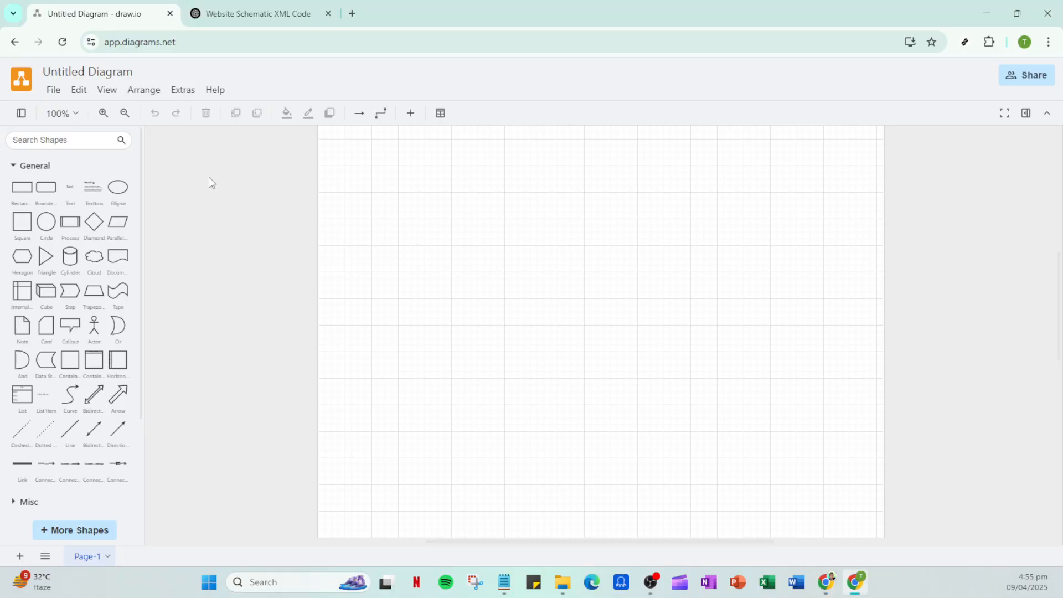
pyautogui.moveTo(228, 179)
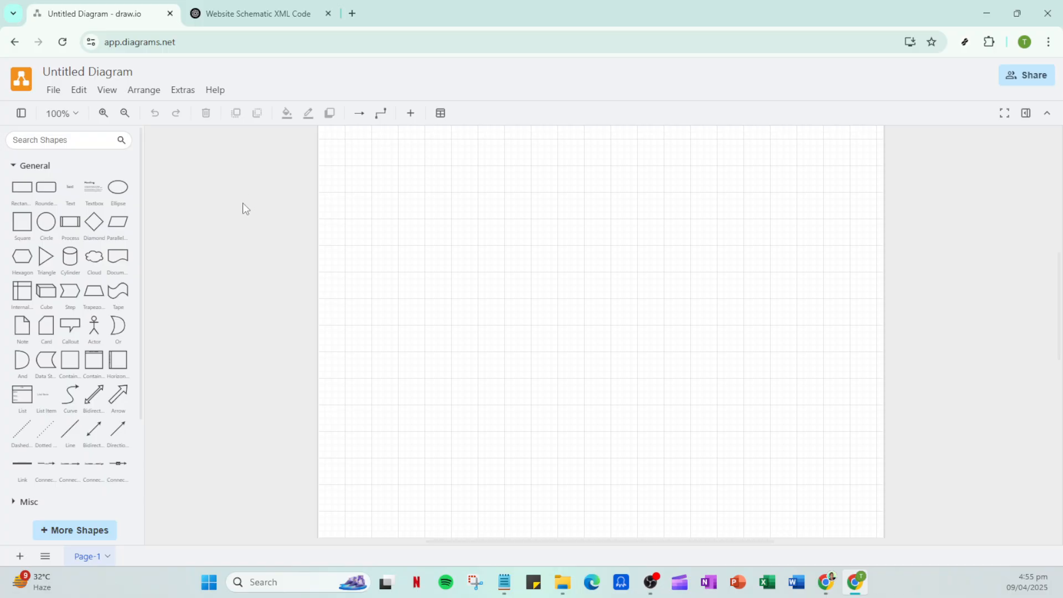
pyautogui.moveTo(251, 205)
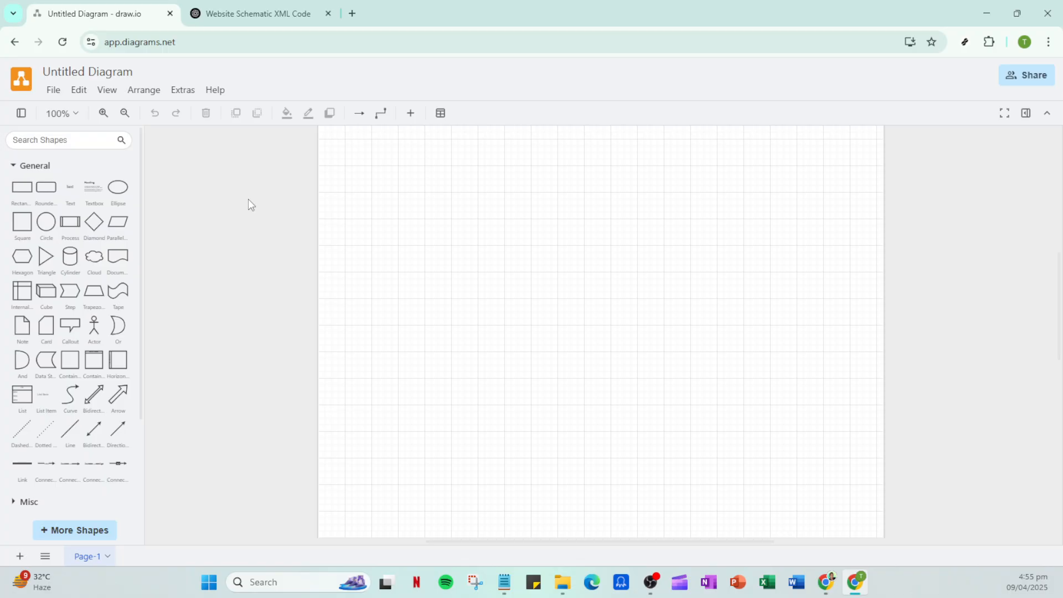
# - Switch to the 'Website Schematic XML Code' ChatGPT tab and review the schematic's component list
pyautogui.click(255, 13)
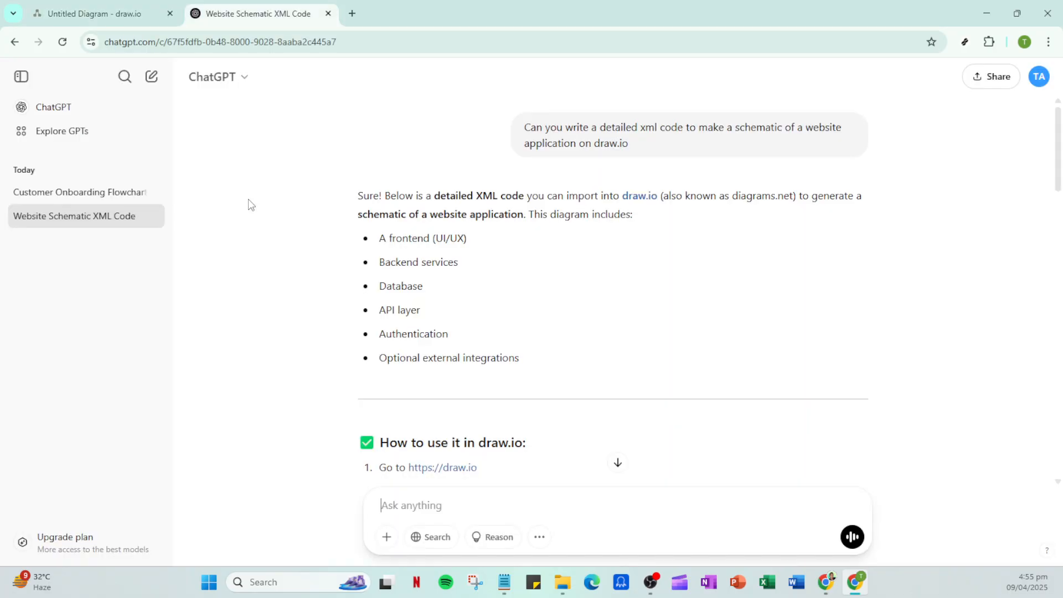
pyautogui.moveTo(663, 169)
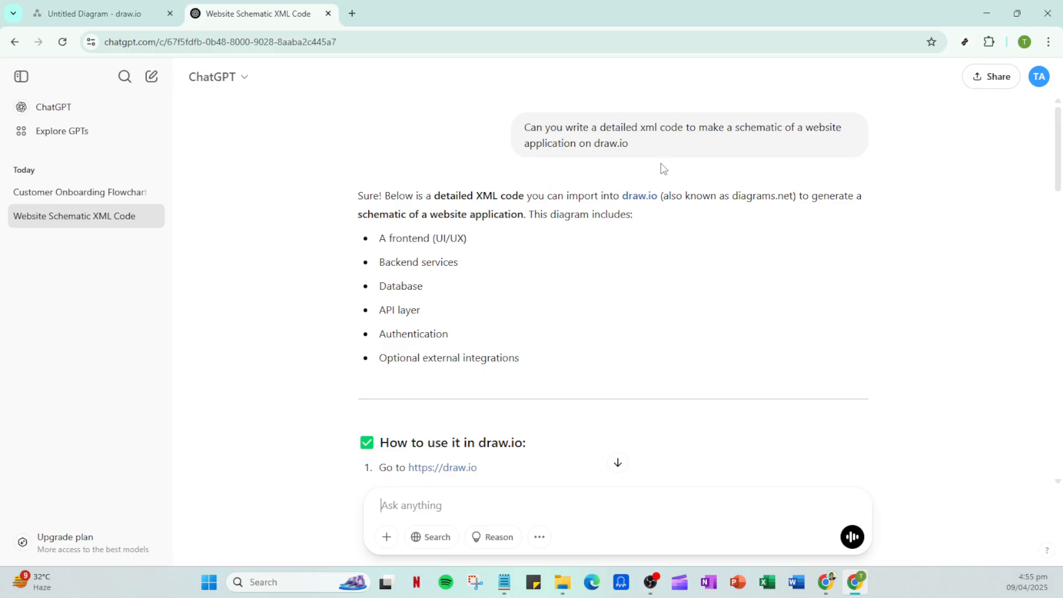
pyautogui.moveTo(637, 153)
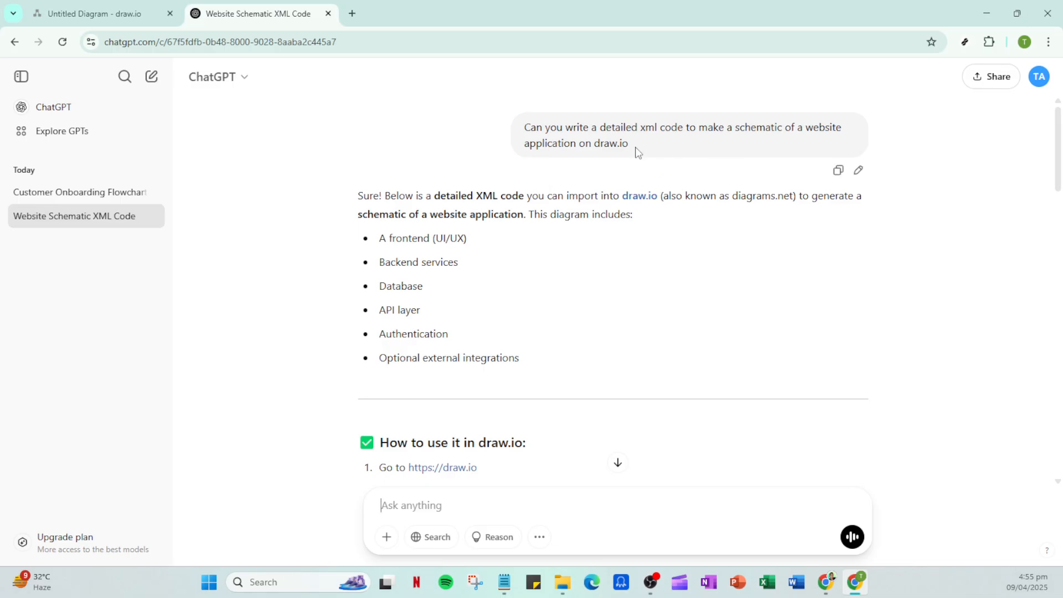
pyautogui.moveTo(540, 143)
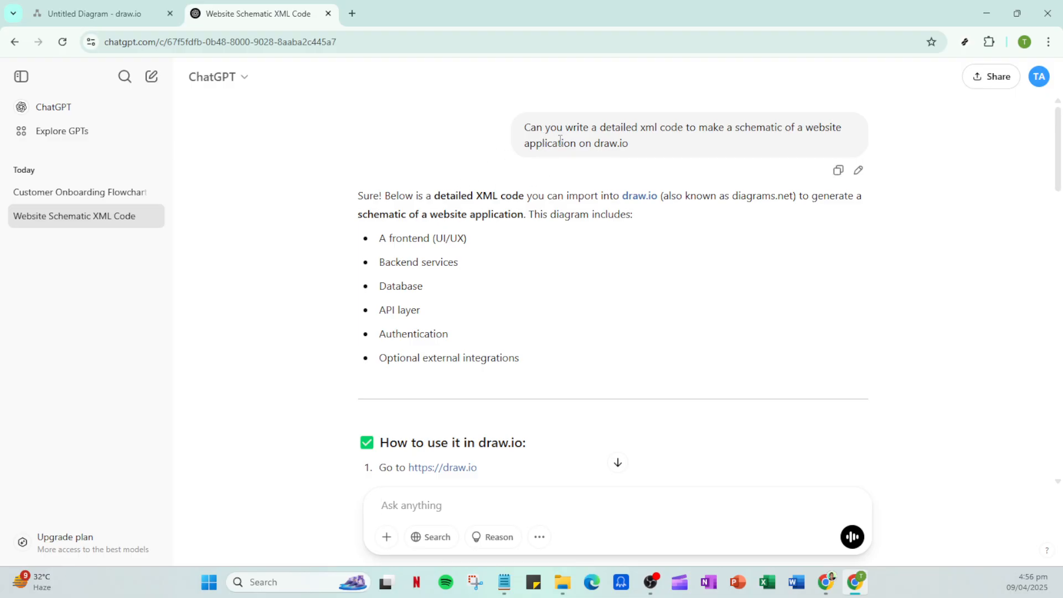
pyautogui.scroll(-3)
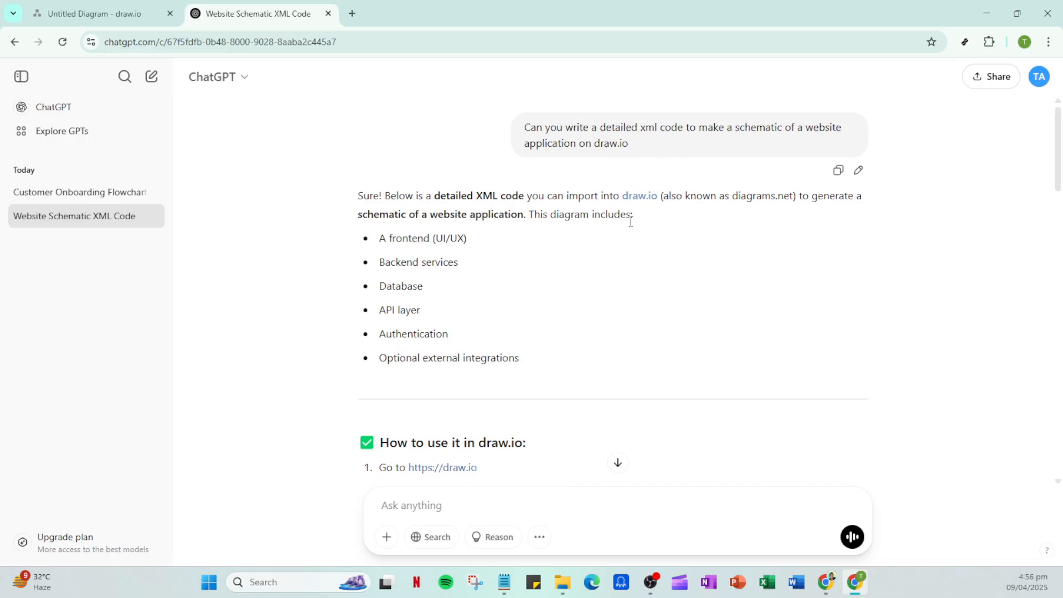
# - Copy the Website Application Schematic XML code block from ChatGPT's answer to the clipboard
pyautogui.scroll(-3)
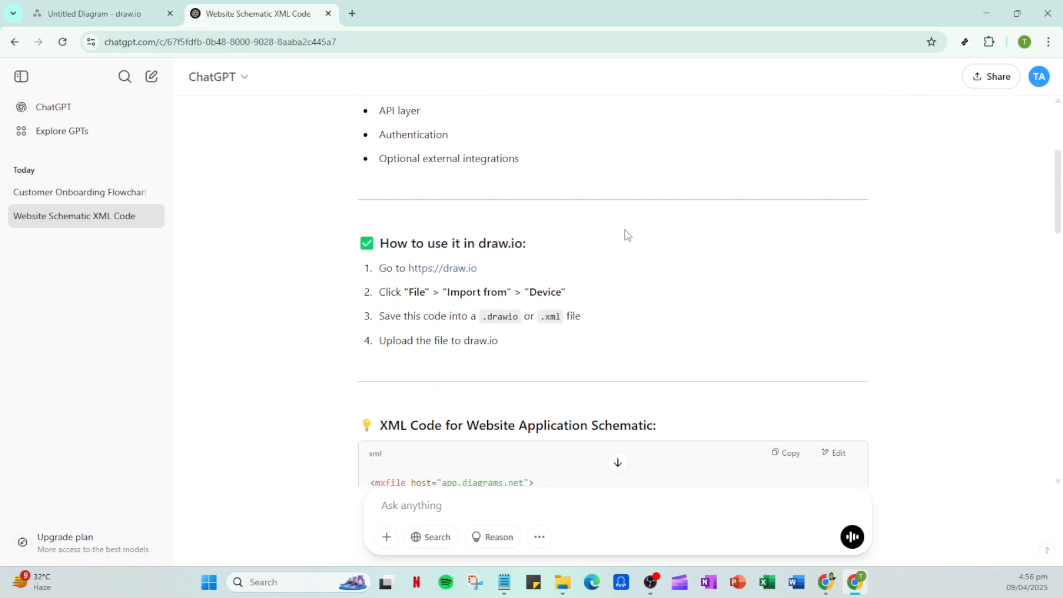
pyautogui.scroll(-3)
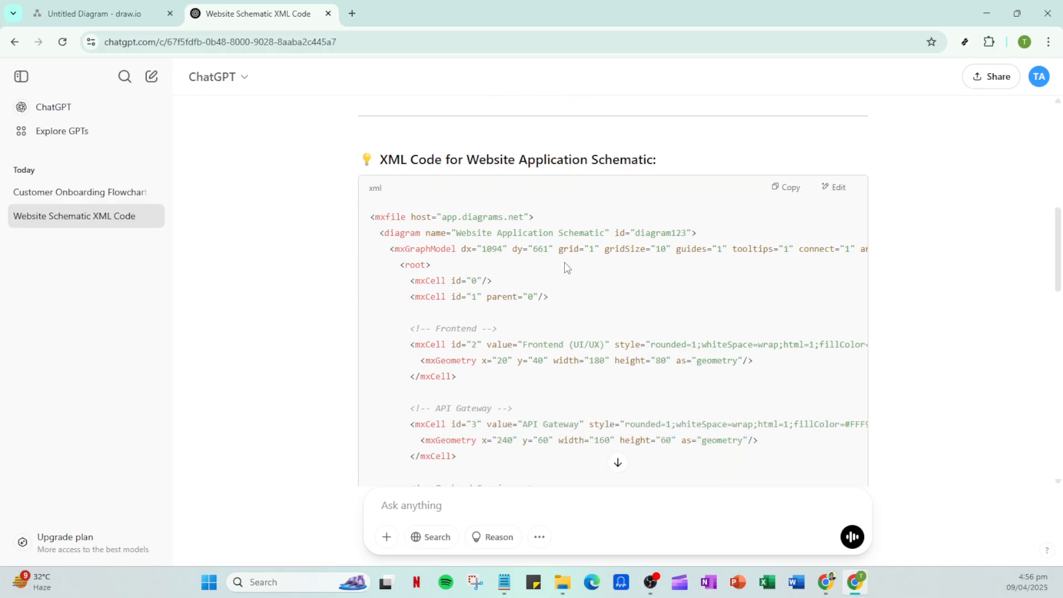
pyautogui.scroll(-3)
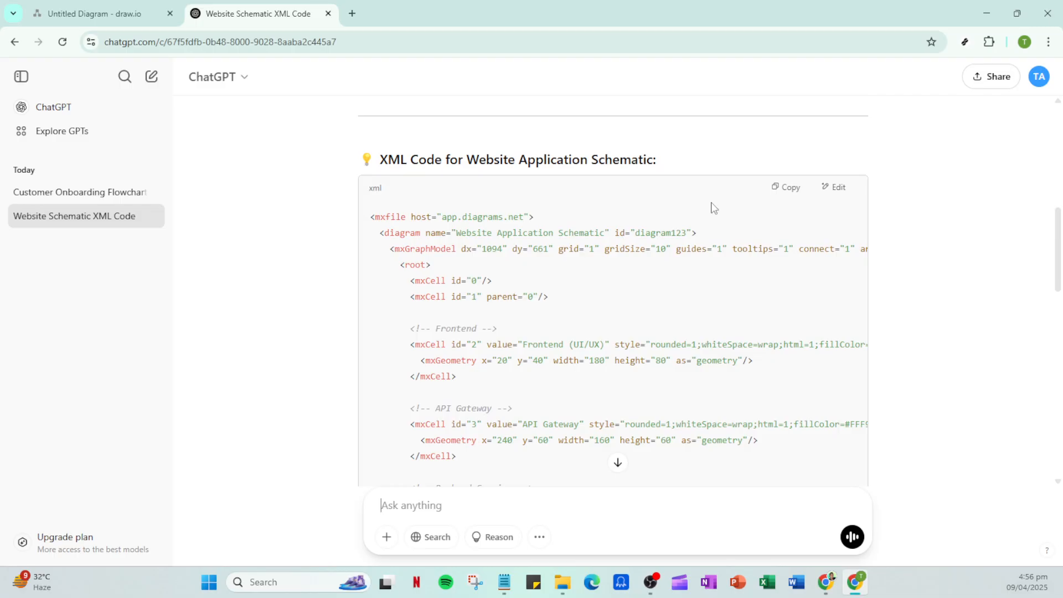
pyautogui.moveTo(785, 187)
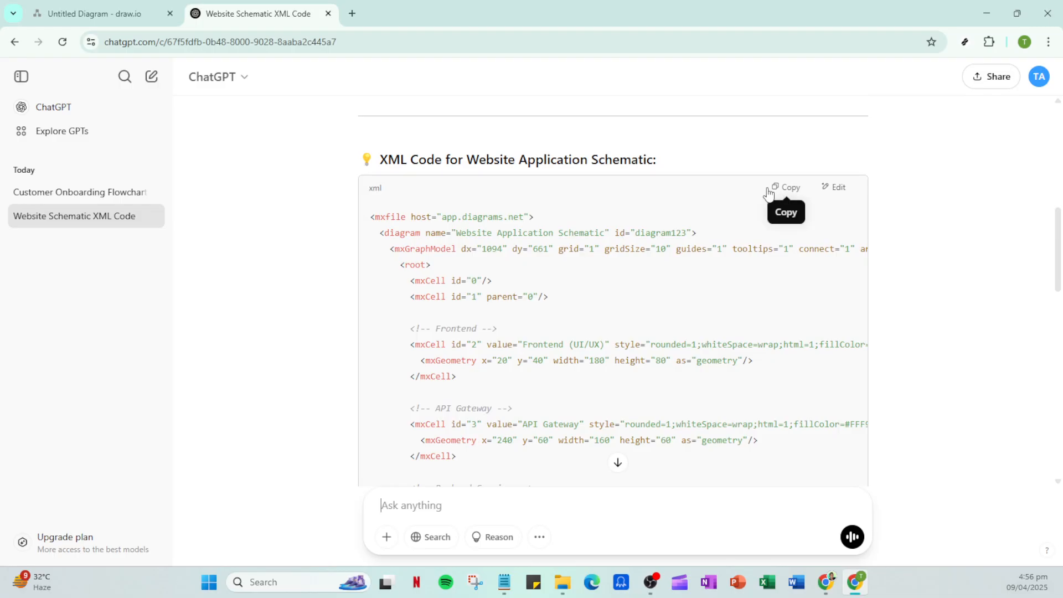
pyautogui.moveTo(775, 193)
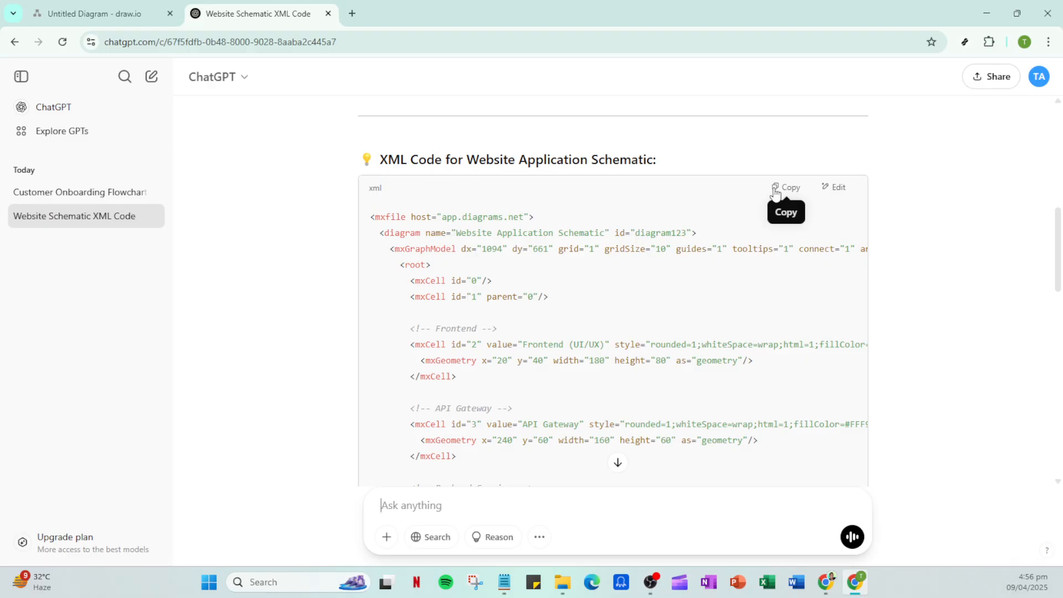
pyautogui.click(785, 187)
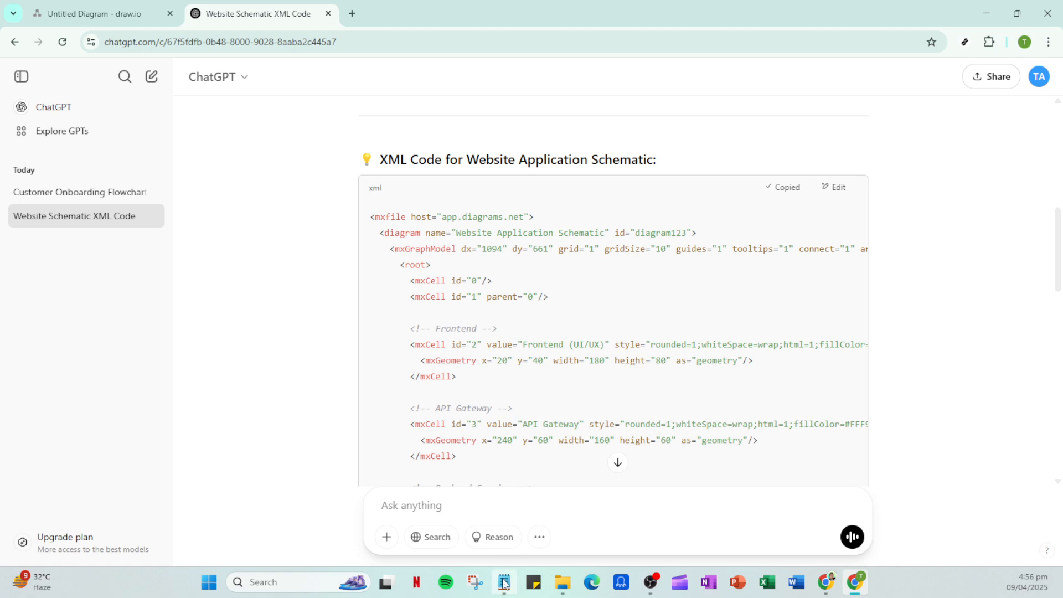
# - Bring up Drawio.txt in Notepad holding the 3,219-character schematic XML, ready to save
pyautogui.click(503, 581)
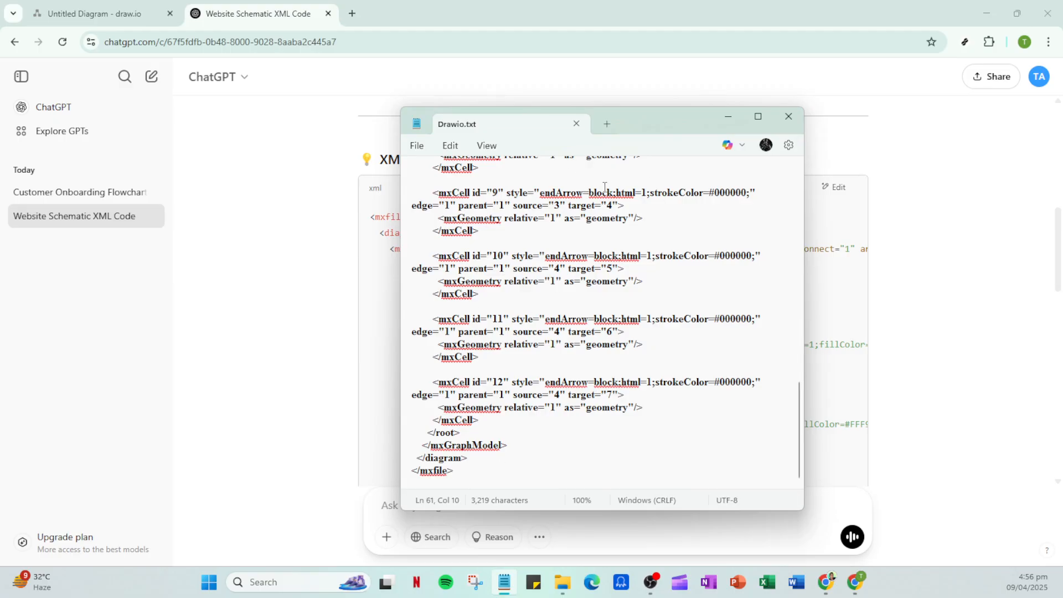
pyautogui.click(416, 145)
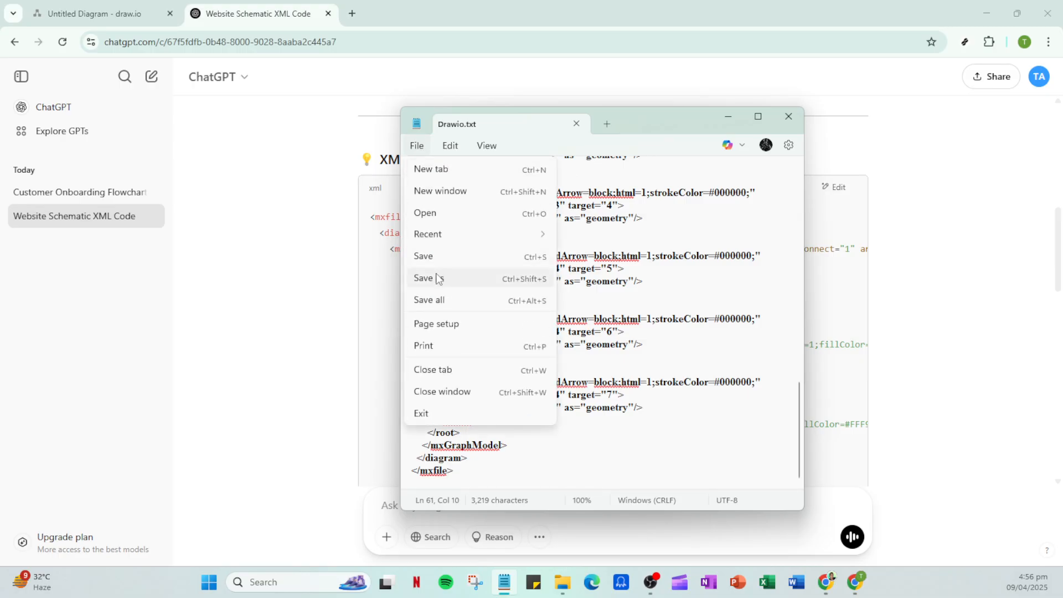
pyautogui.moveTo(466, 285)
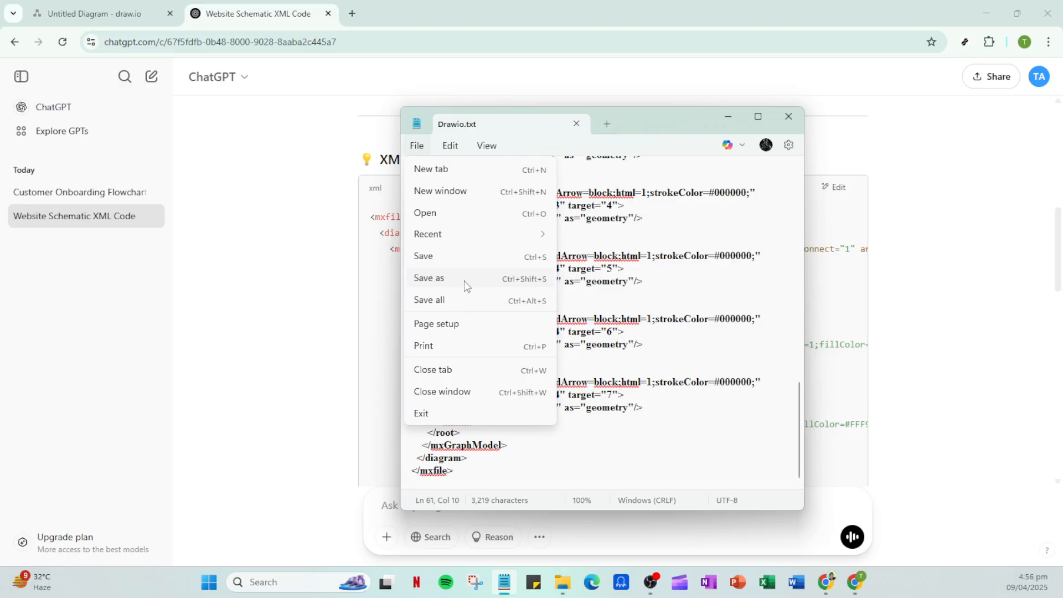
# - Save the XML via Save As as 'Drawio' in Documents with the type set to All files
pyautogui.click(429, 277)
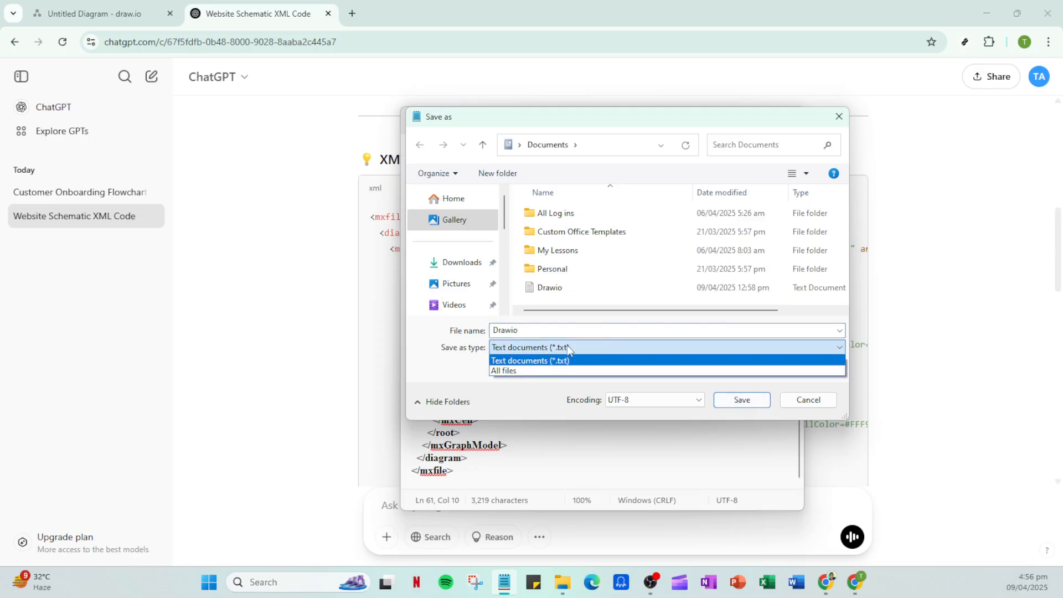
pyautogui.click(504, 370)
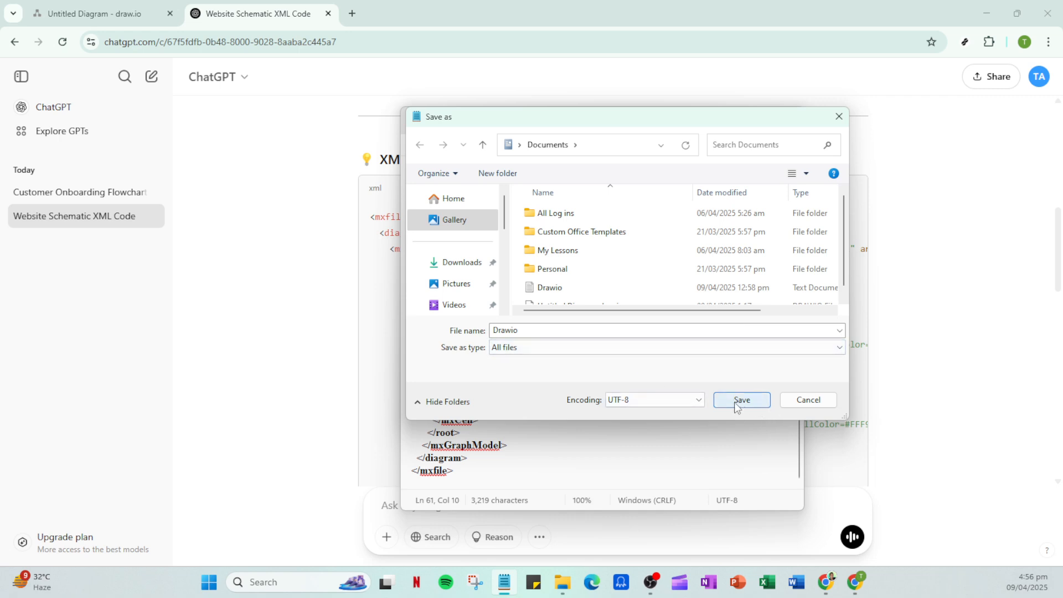
pyautogui.click(741, 400)
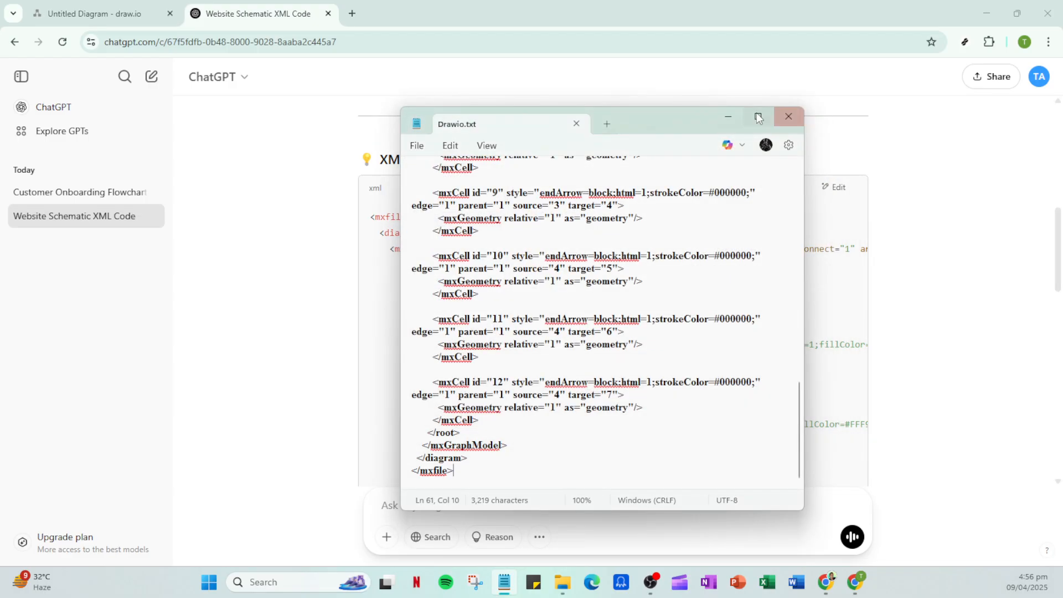
# - Close Notepad and return to the blank untitled diagram in draw.io
pyautogui.click(726, 116)
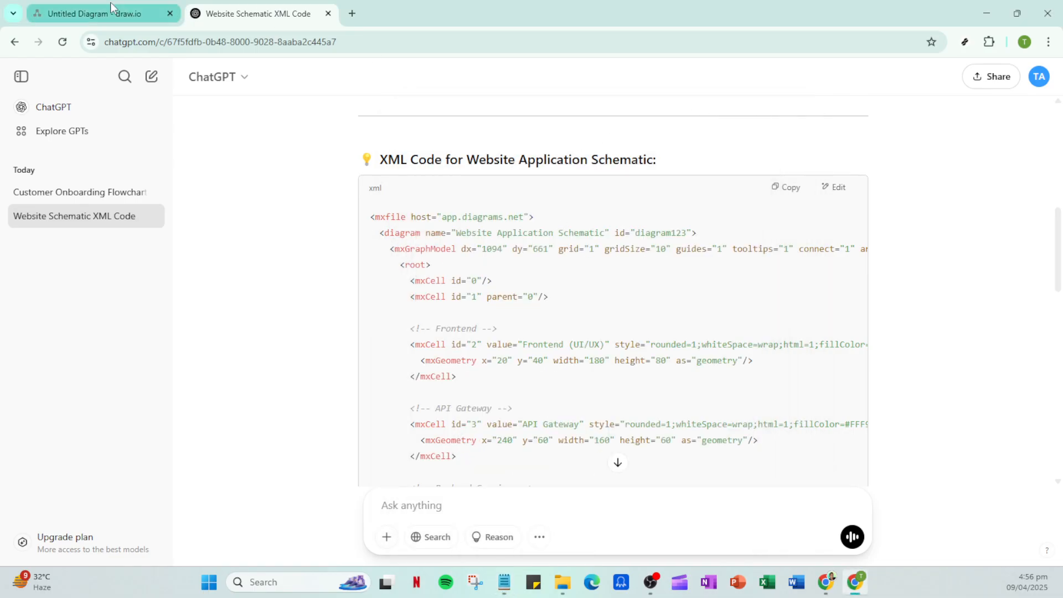
pyautogui.click(103, 13)
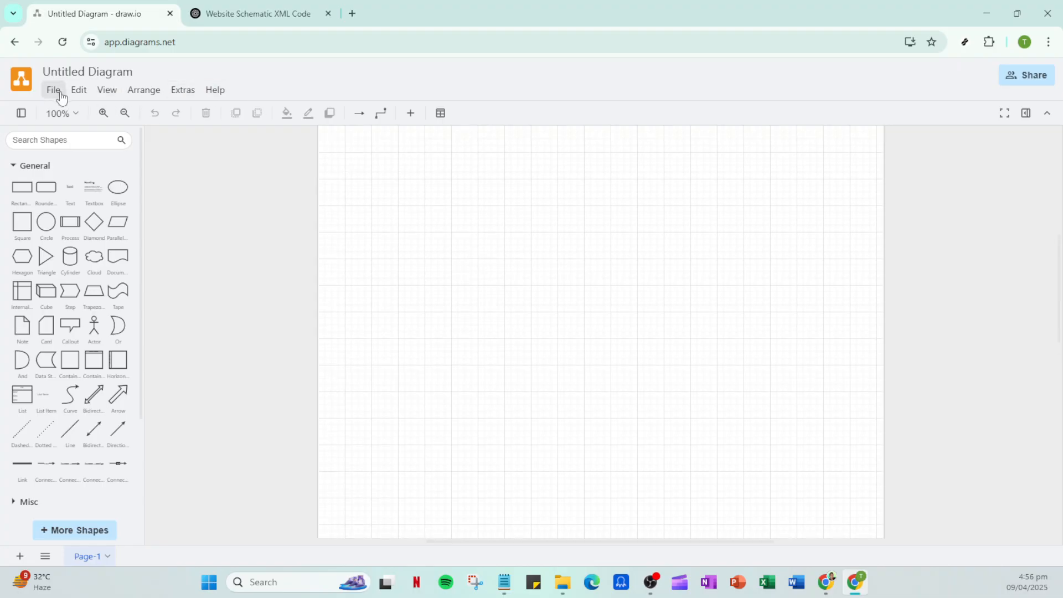
pyautogui.click(52, 90)
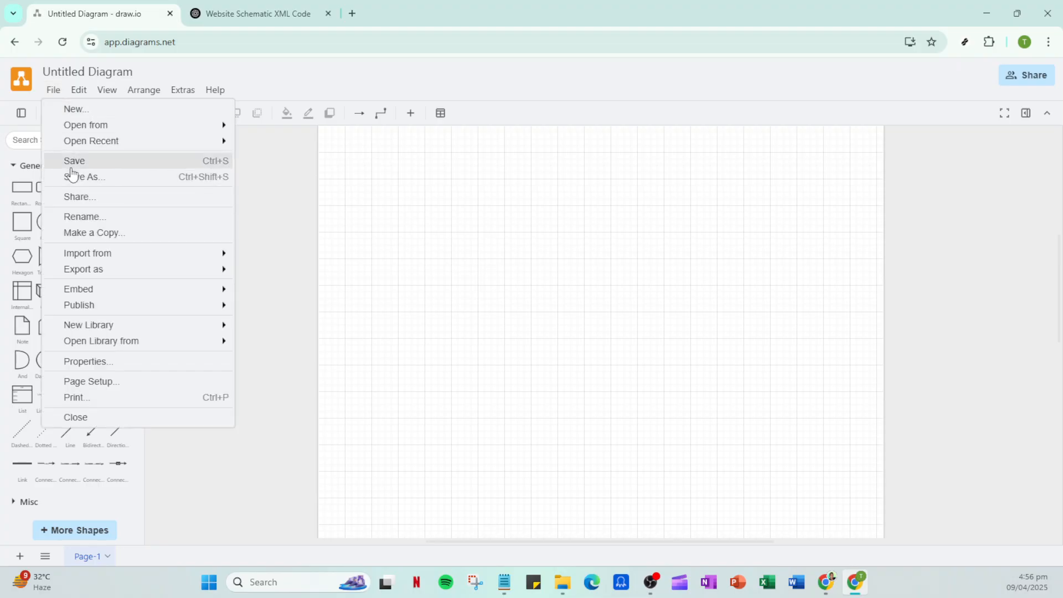
pyautogui.moveTo(86, 252)
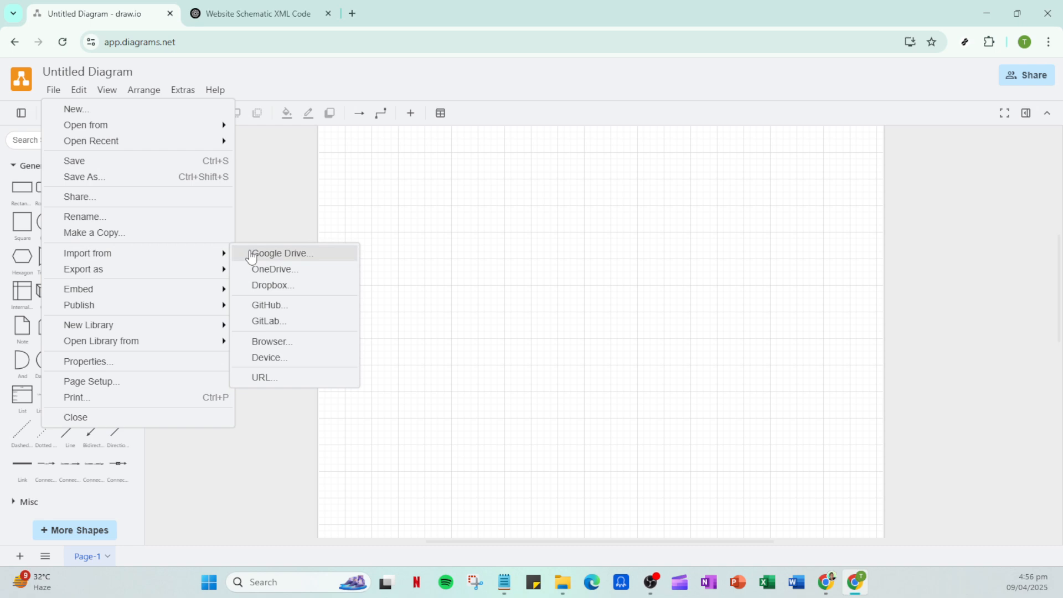
pyautogui.moveTo(268, 357)
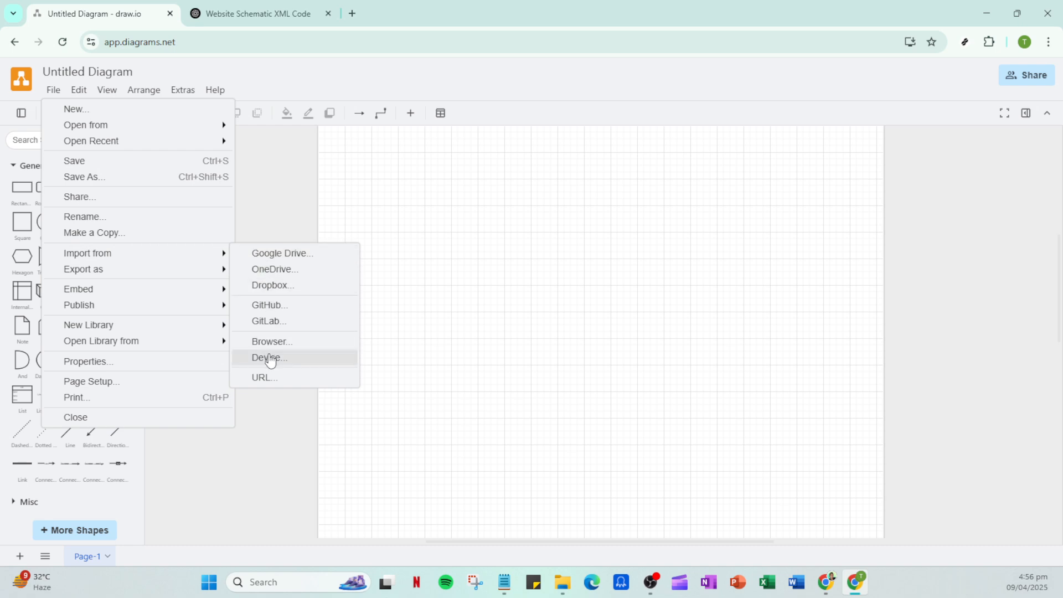
# - Import the Drawio file from the device so the website schematic appears on the canvas
pyautogui.click(268, 357)
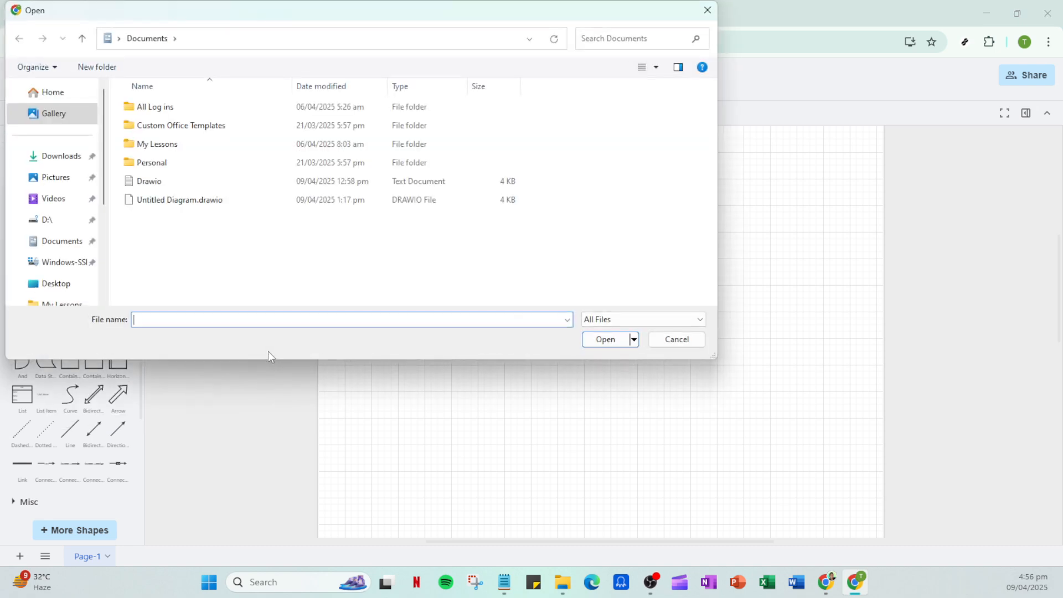
pyautogui.click(148, 180)
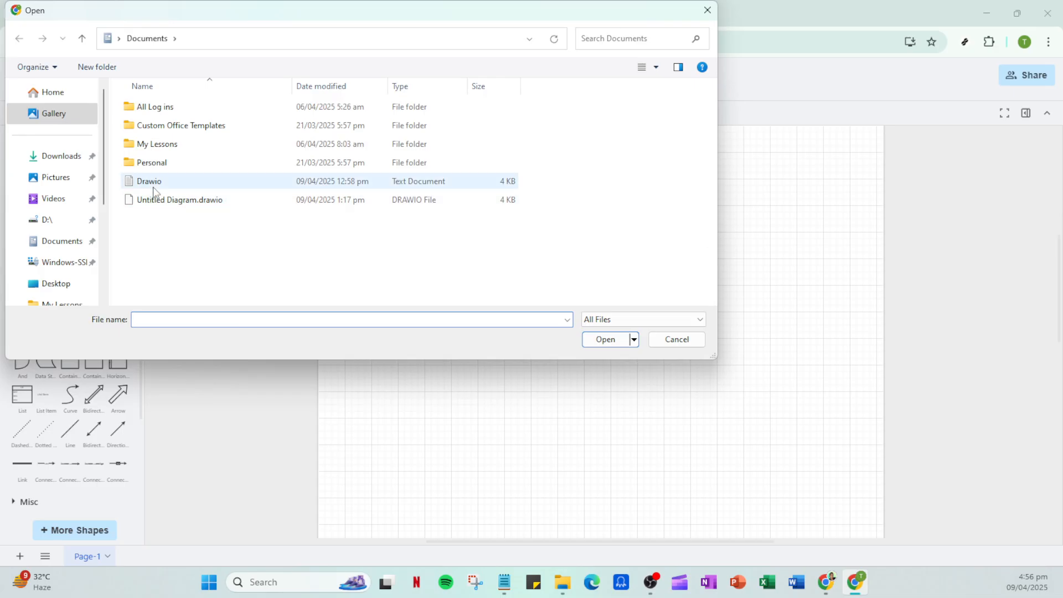
pyautogui.click(149, 180)
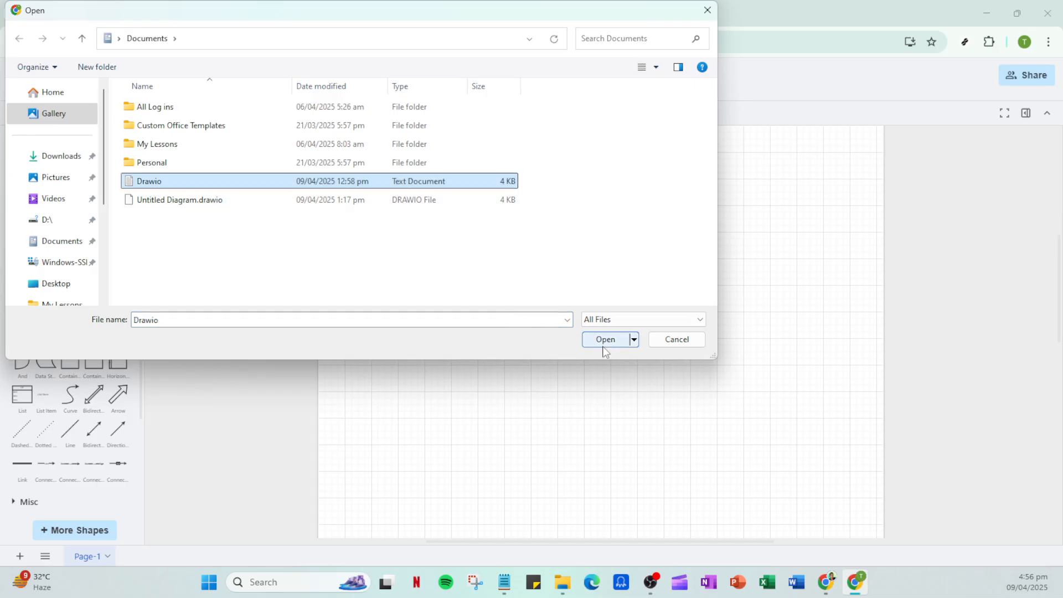
pyautogui.click(604, 339)
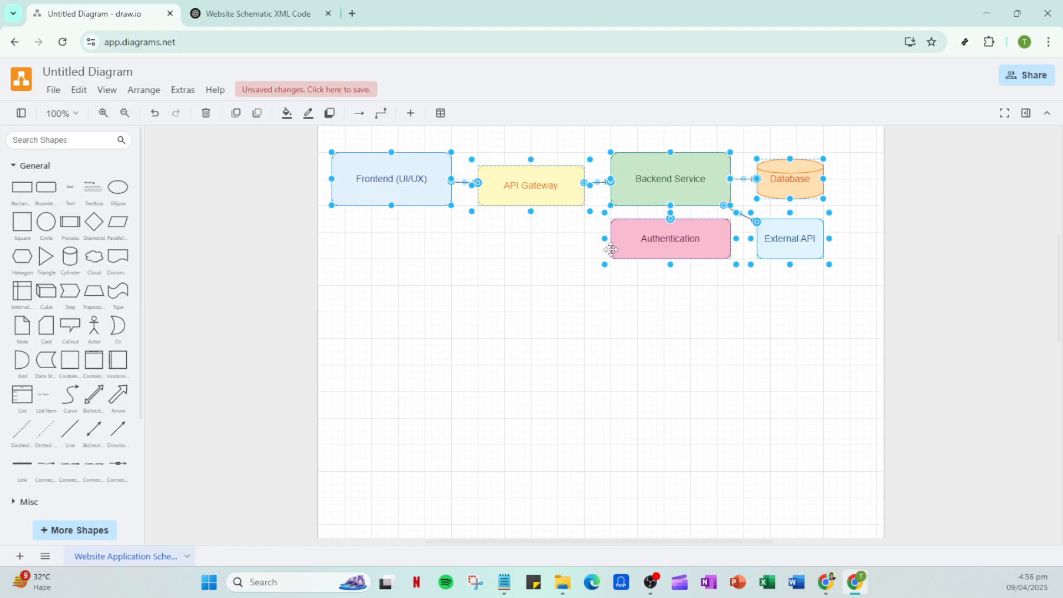
# - Drag the whole schematic lower toward the page centre, then clear the selection
pyautogui.moveTo(610, 249); pyautogui.dragTo(622, 363)
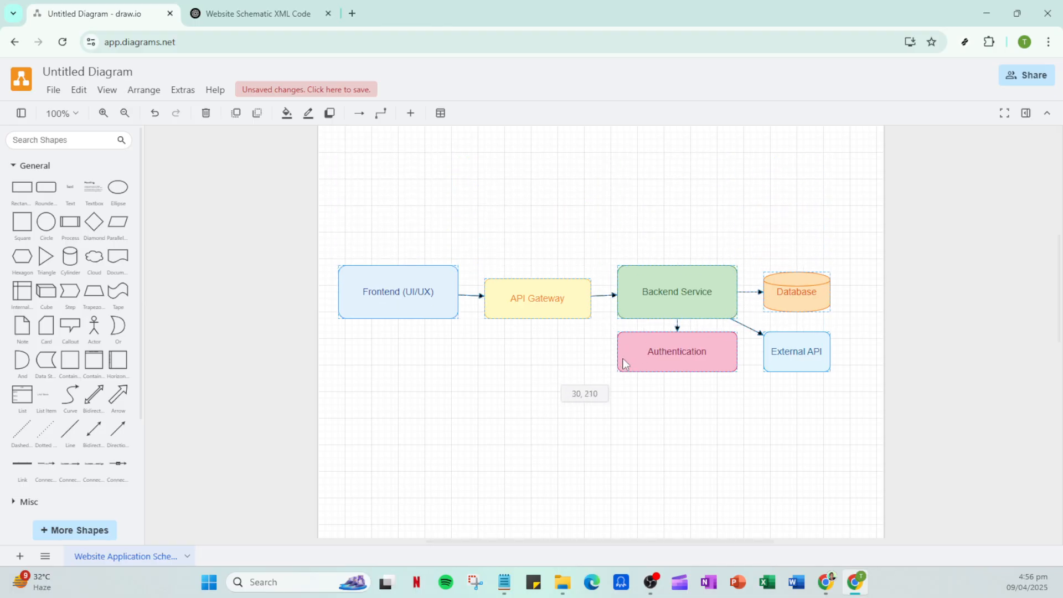
pyautogui.press('ctrl+a')
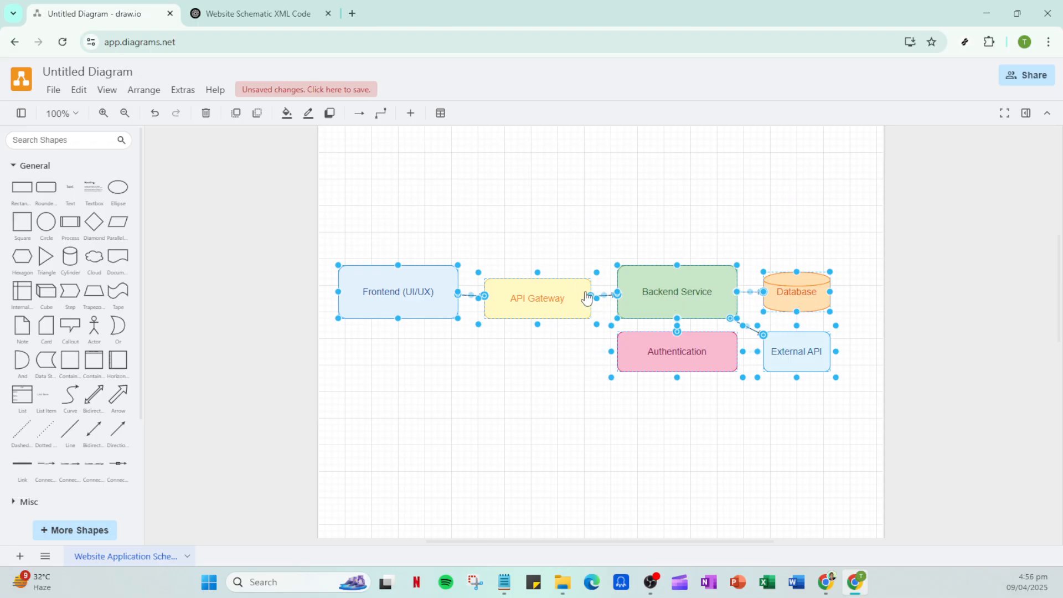
pyautogui.click(594, 245)
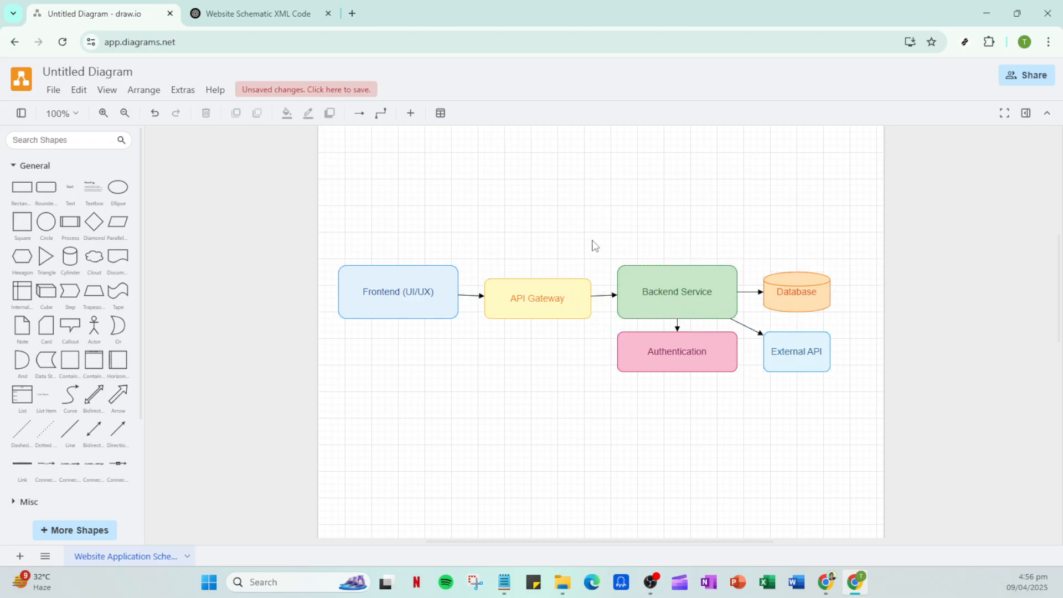
pyautogui.moveTo(599, 228)
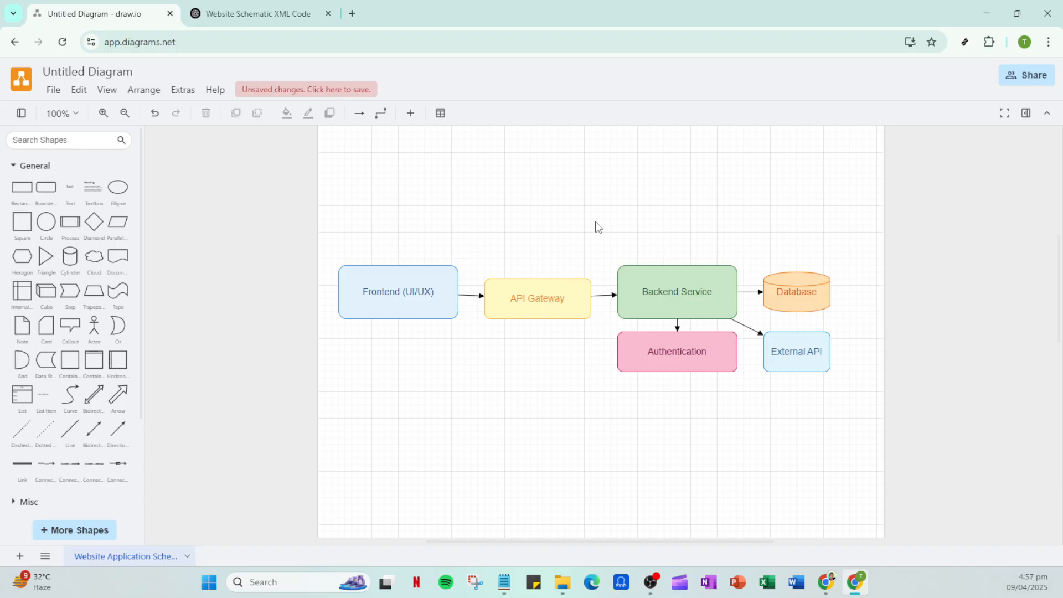
pyautogui.moveTo(599, 224)
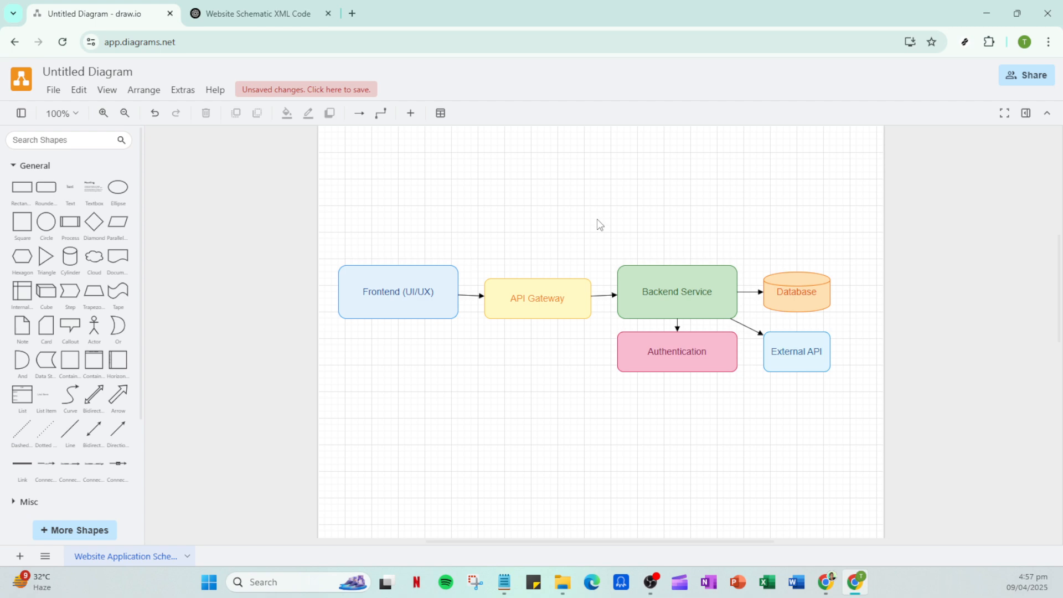
pyautogui.moveTo(581, 208)
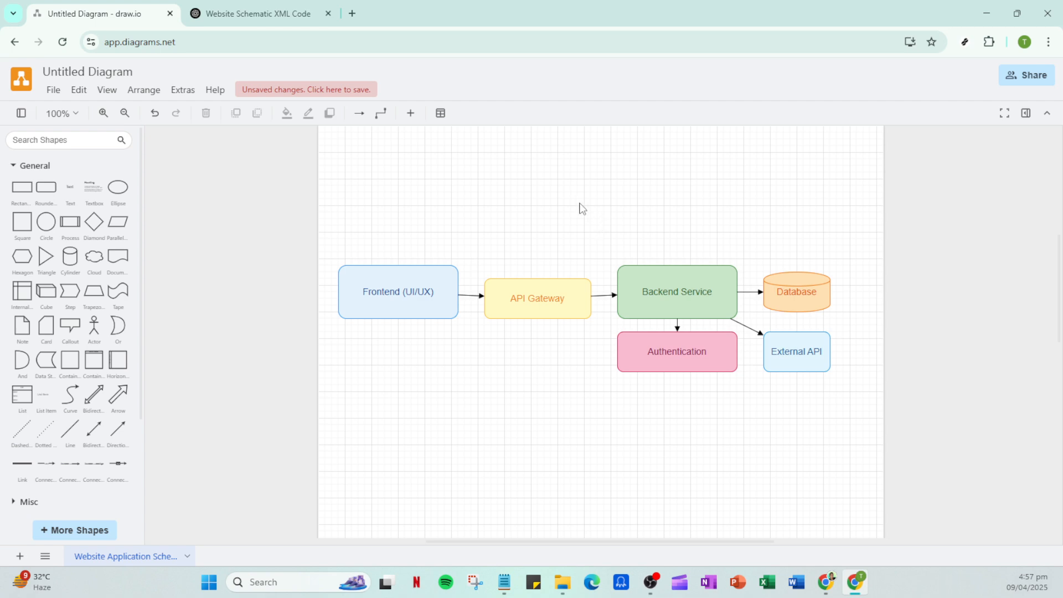